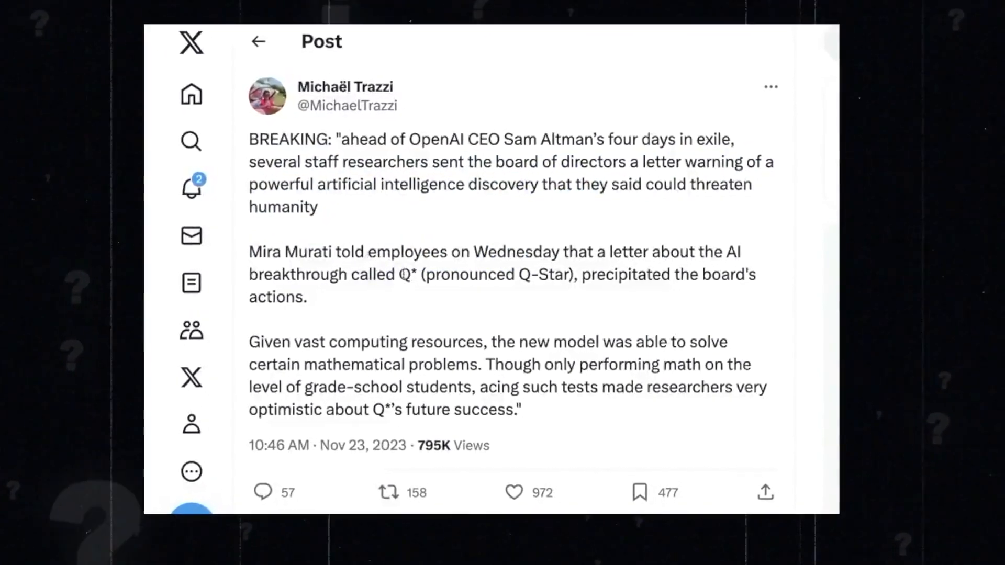
Select the word 'precipitated' in Michaël Trazzi's tweet about the Q* breakthrough letter
double_click(641, 275)
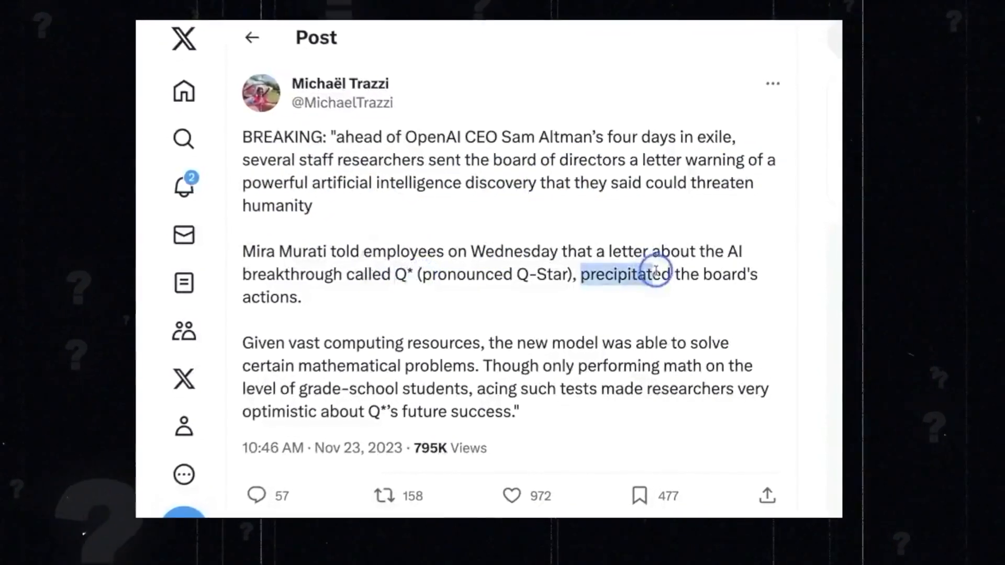